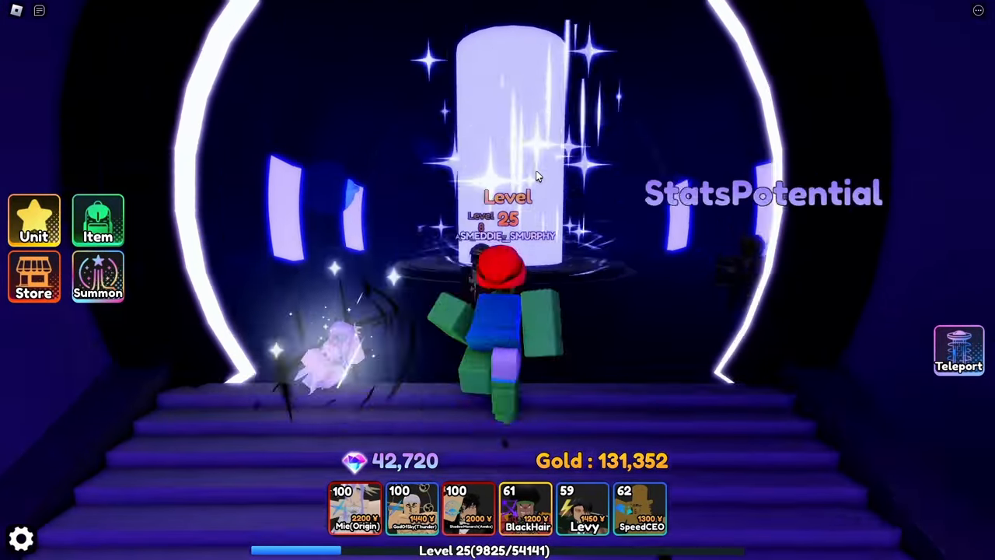
Step: Show the level-100 ShadowMonarch's maxed stat potential and its 10,000-gold evolution requirements
click(34, 221)
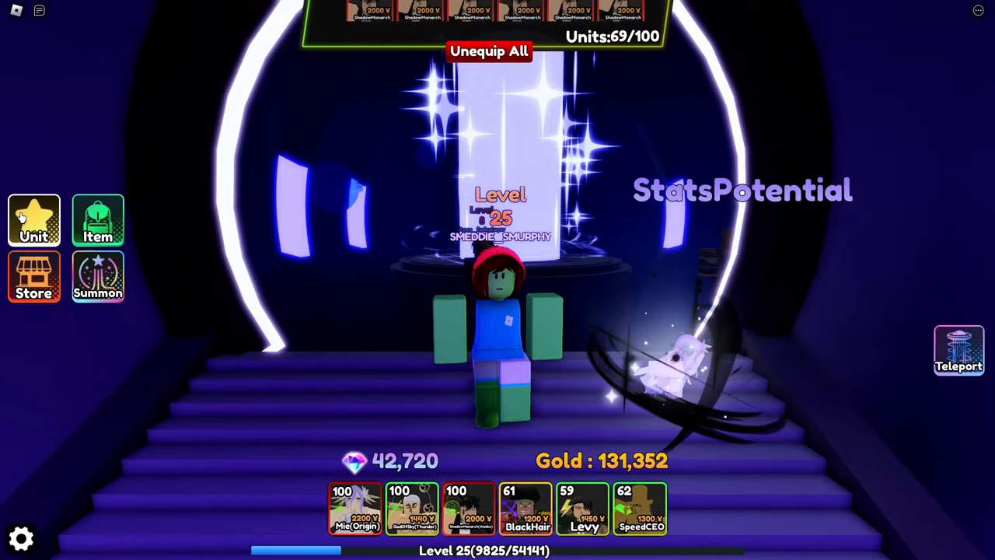
click(34, 220)
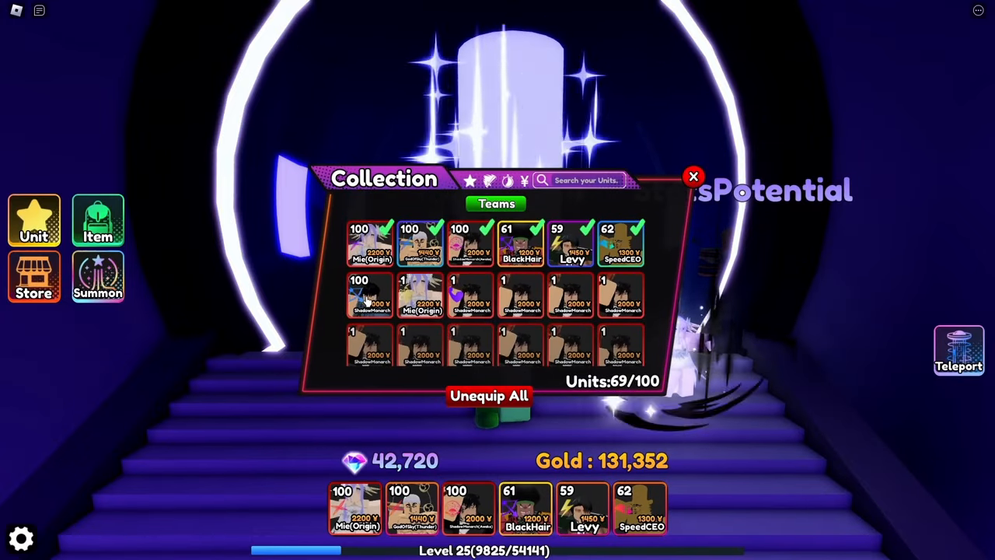
click(693, 178)
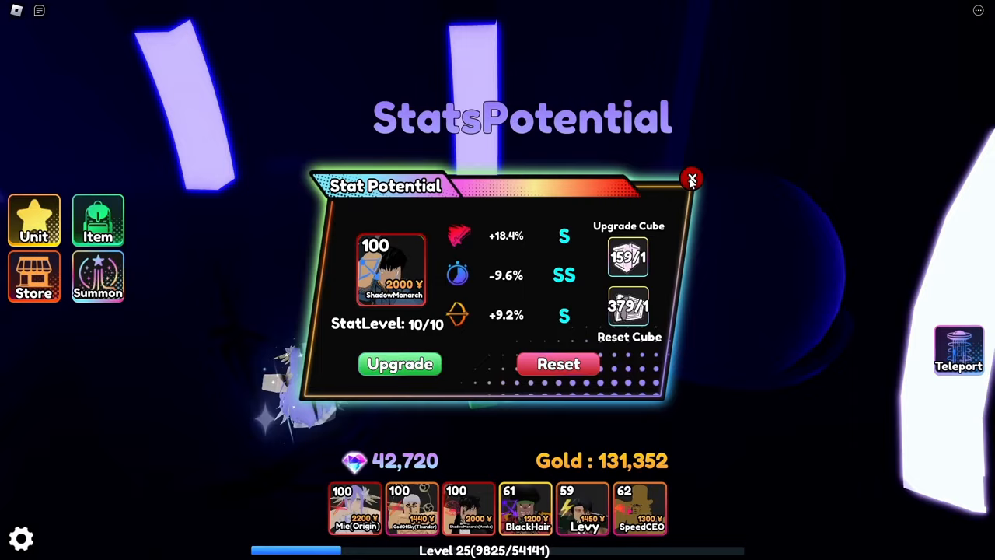
click(691, 181)
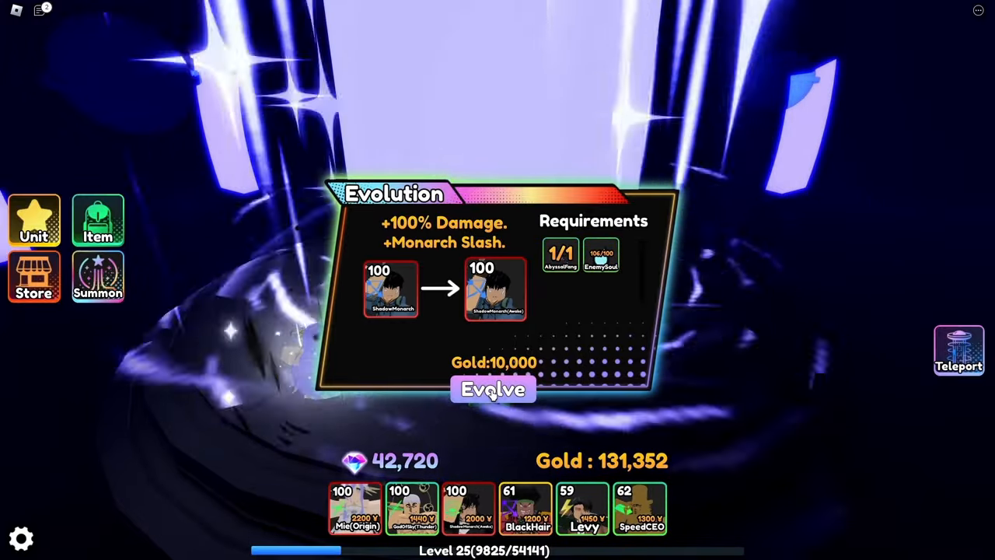
Step: Evolve ShadowMonarch into Shiny Secret ShadowMonarch (Awake) and dismiss the reveal
click(493, 389)
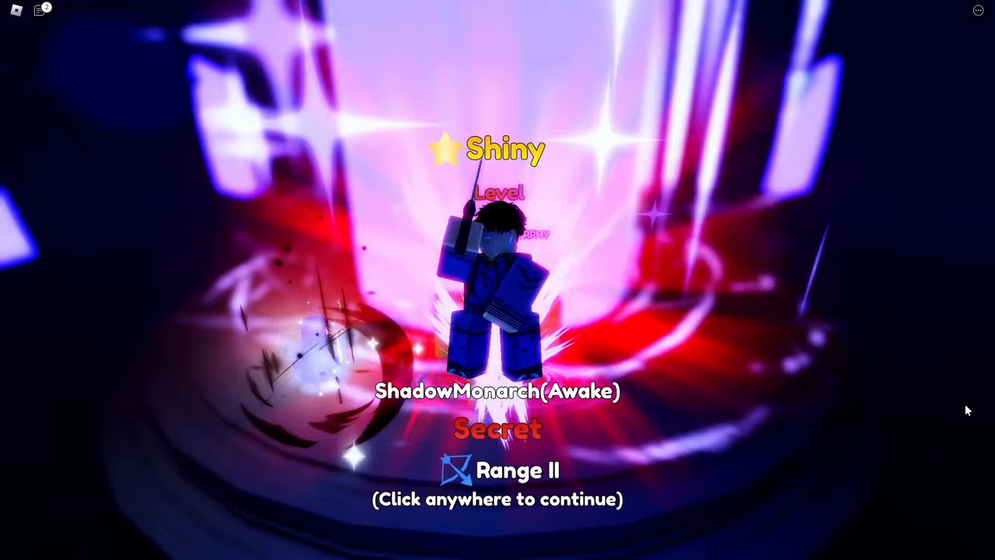
click(498, 311)
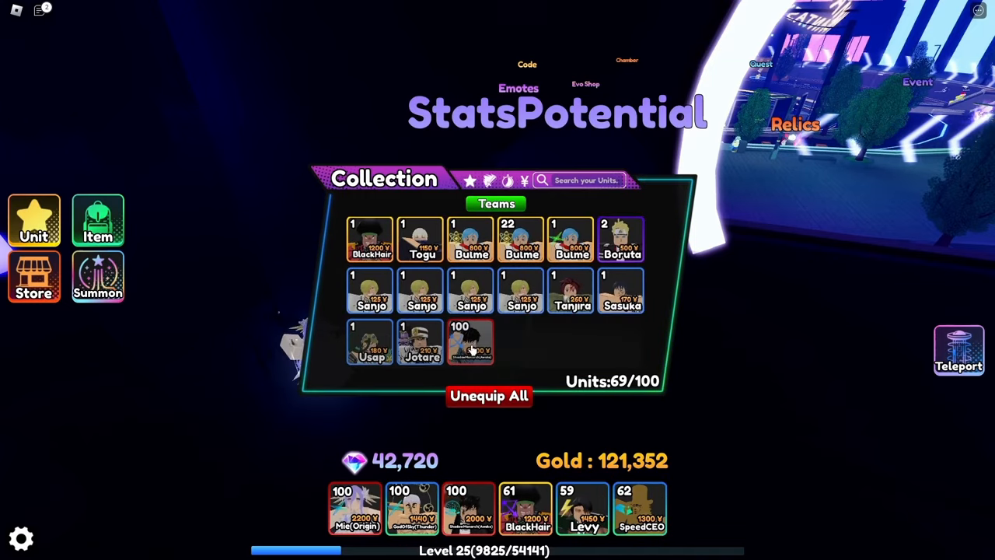
Step: Raise ShadowMonarch (Awake) stat potential to 10/10 with SSS on all three stats
click(470, 343)
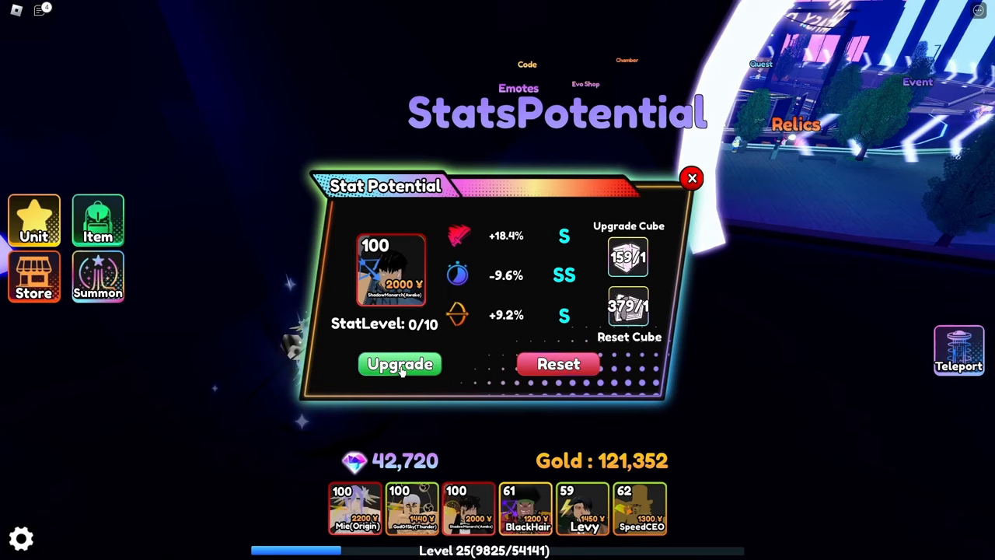
click(400, 364)
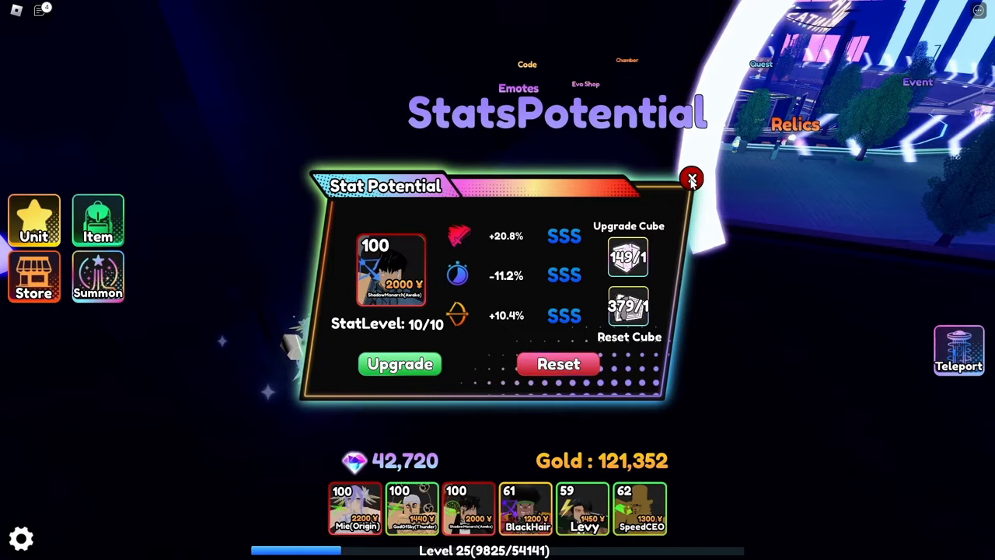
click(690, 179)
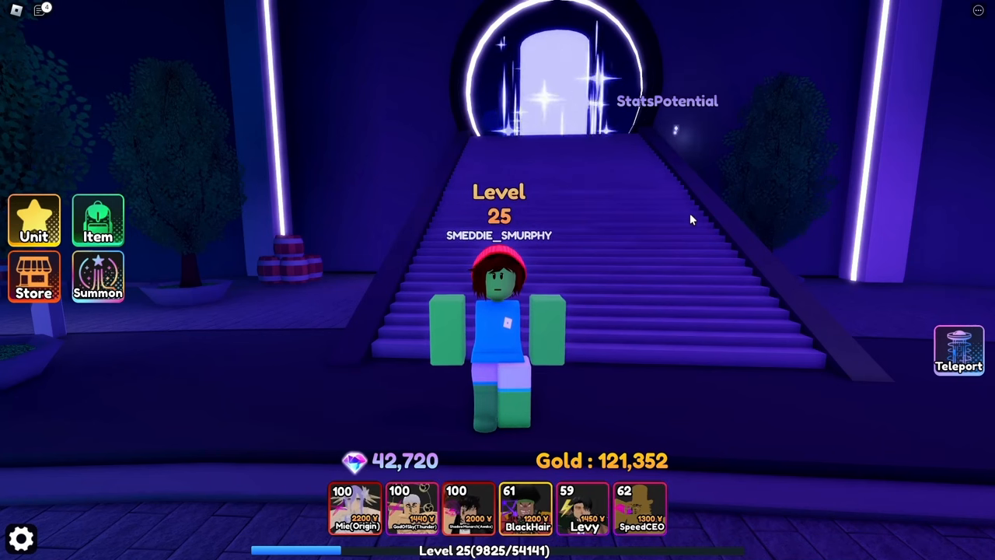
mouse_move(700, 229)
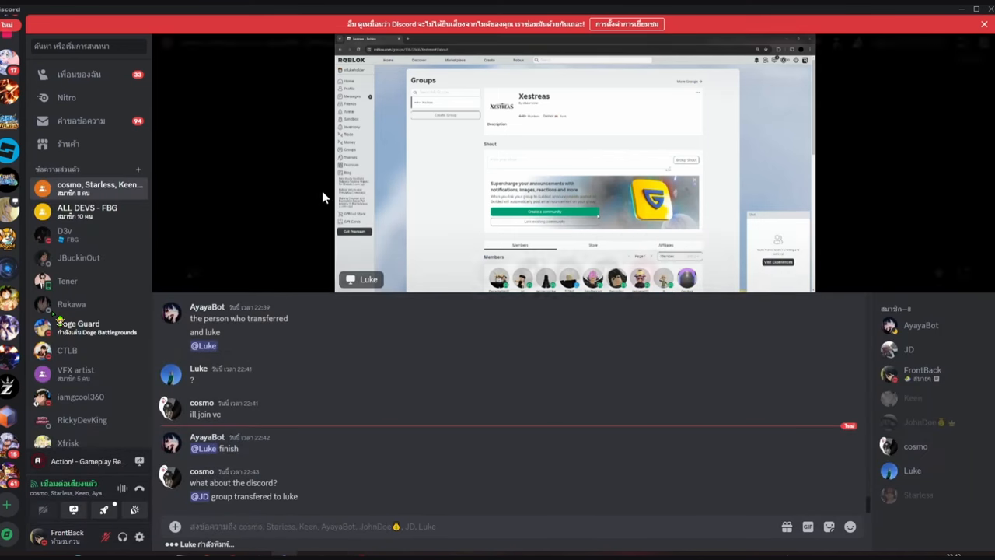
mouse_move(316, 331)
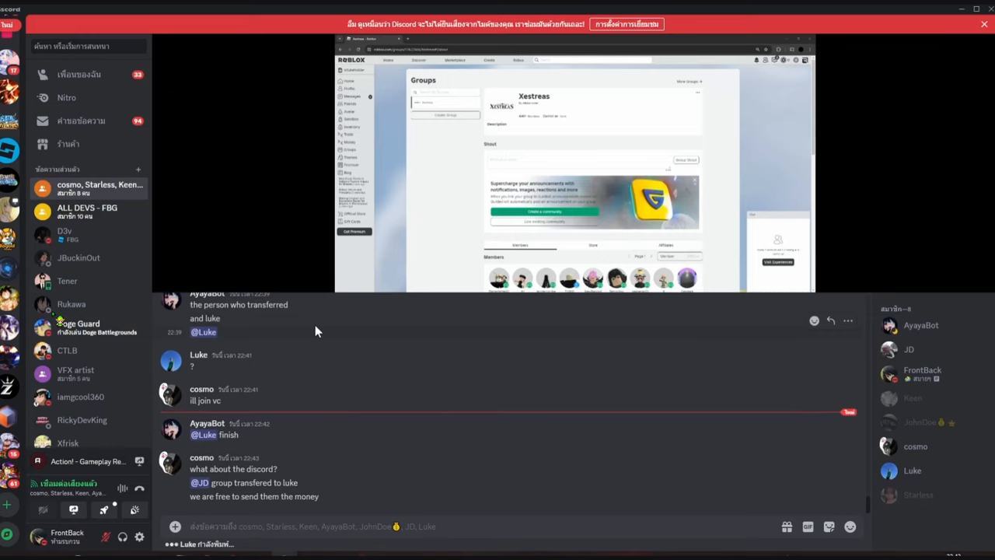
mouse_move(221, 381)
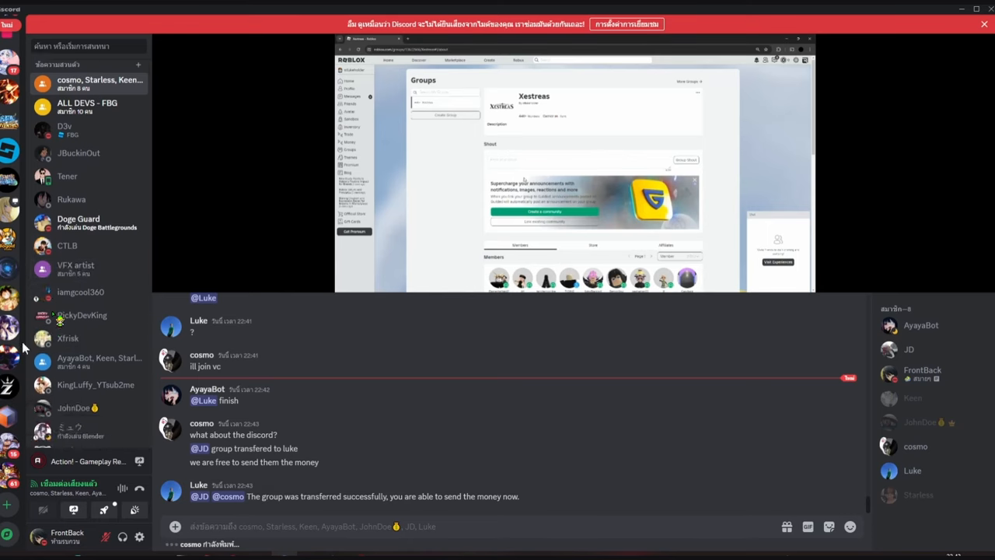
Step: Scroll through the buyers' bank-account-detail messages while the stream shows the Creator Hub analytics
scroll(down, 3)
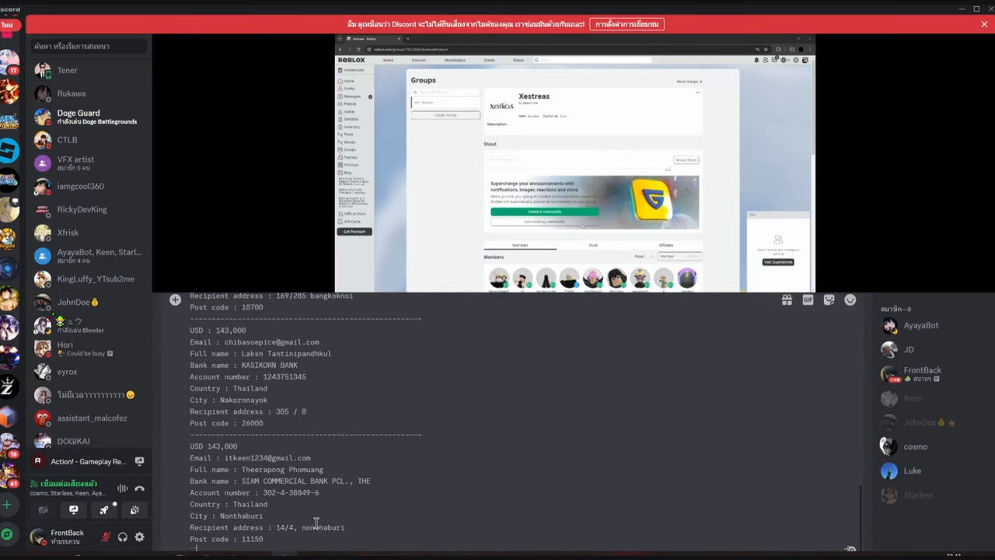
scroll(down, 3)
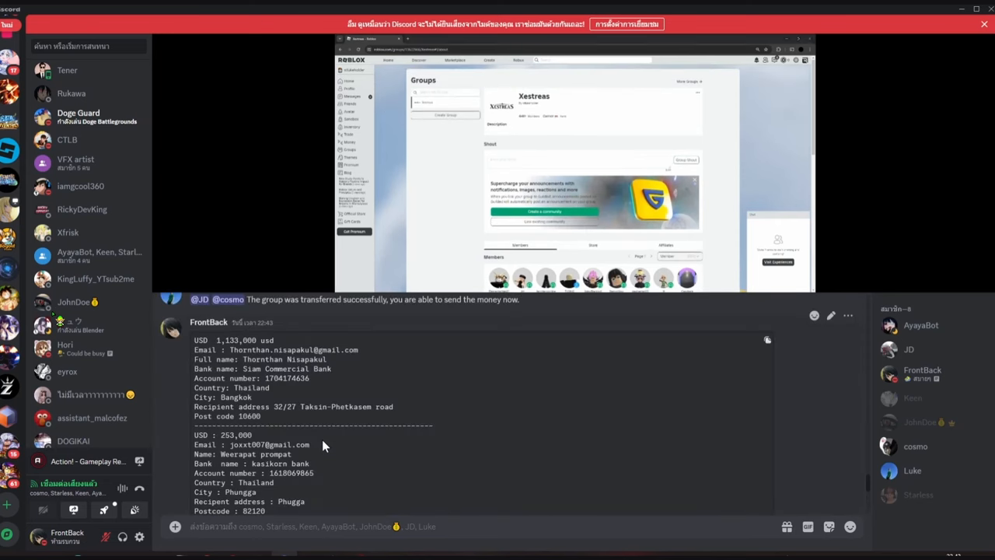
scroll(down, 3)
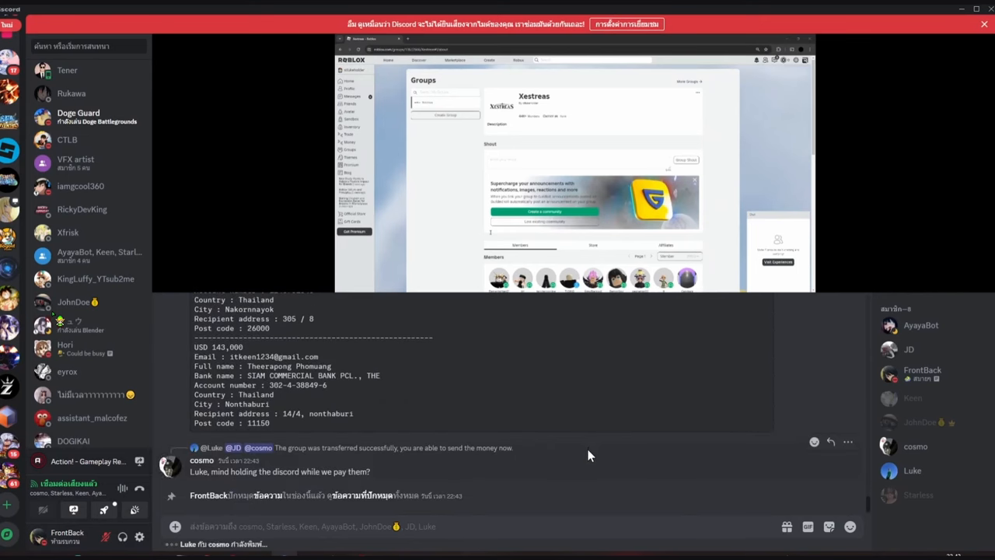
scroll(down, 3)
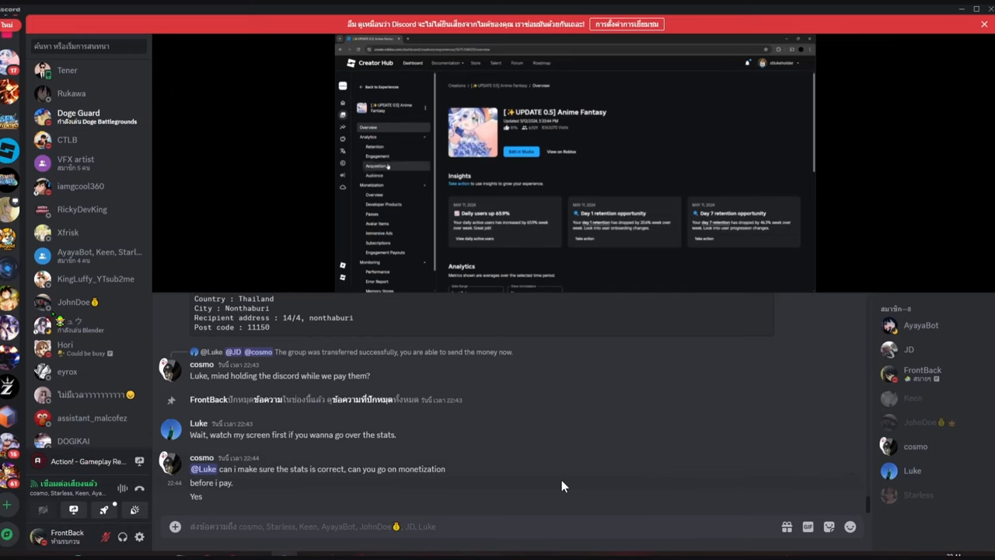
click(375, 147)
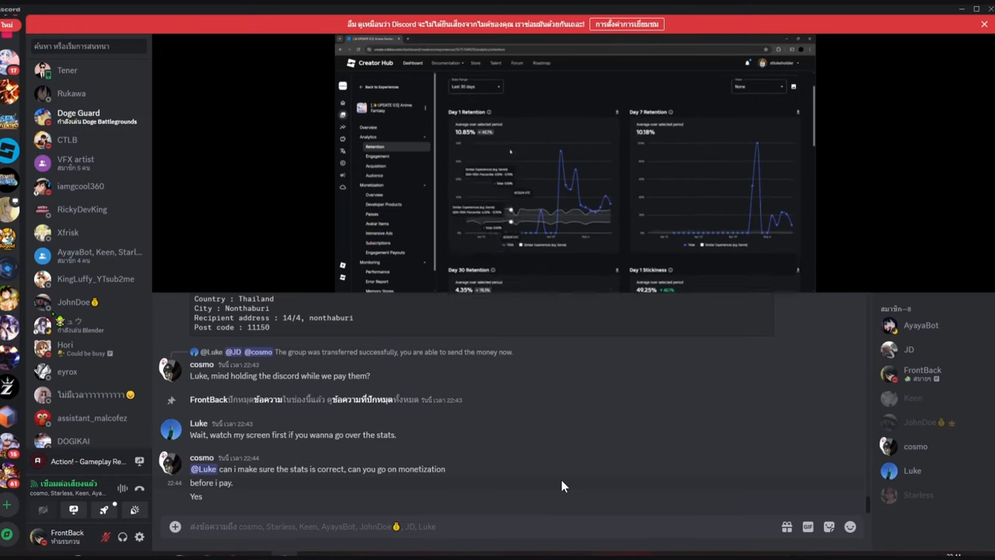
click(377, 156)
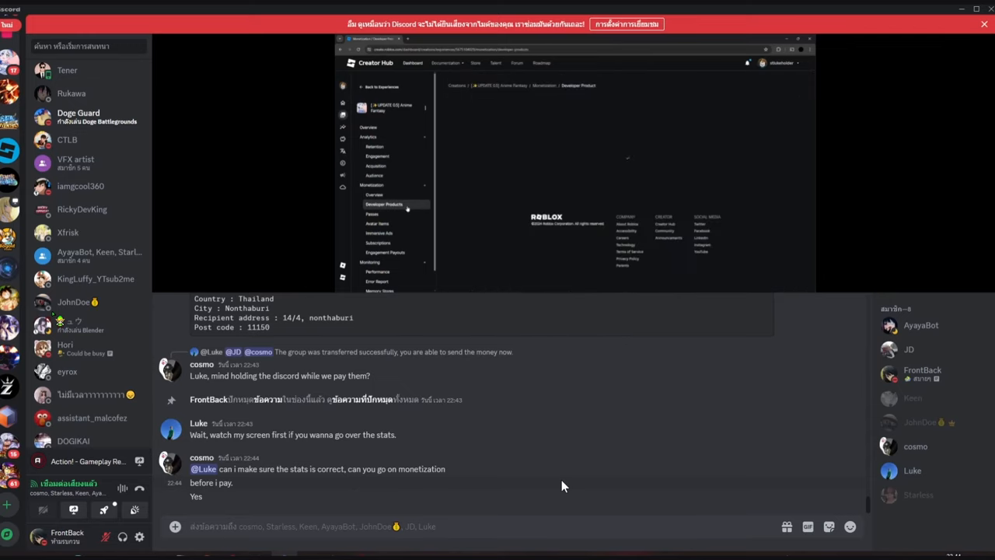
click(371, 215)
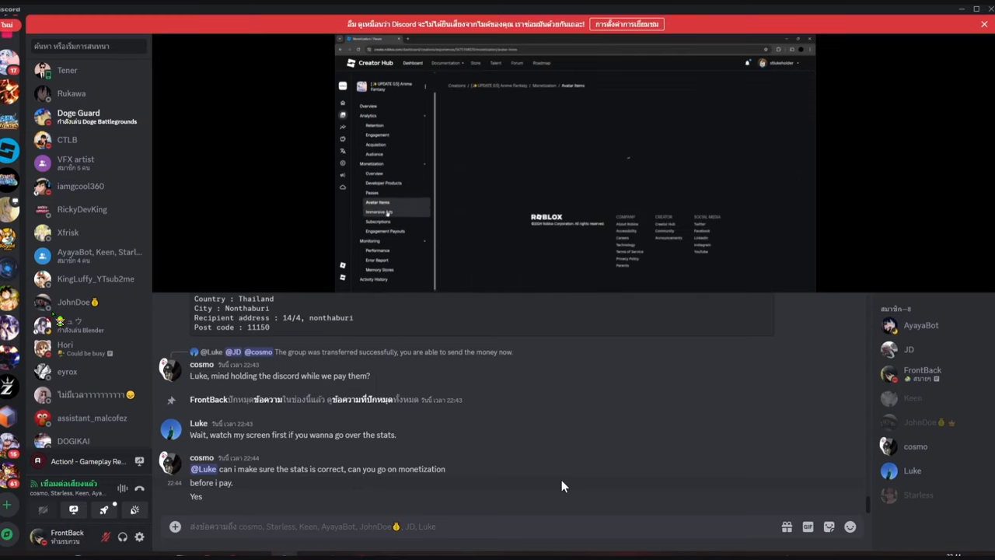
click(376, 202)
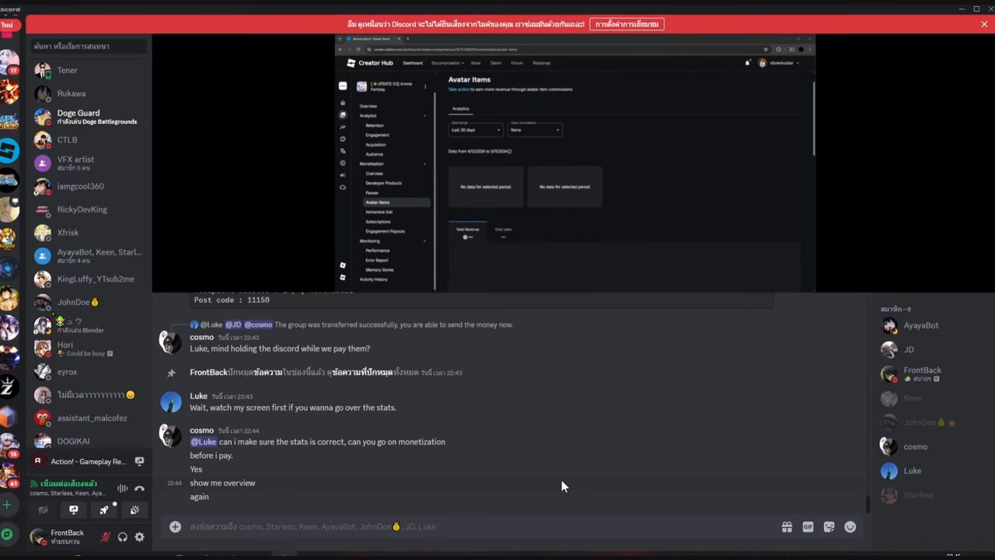
click(373, 173)
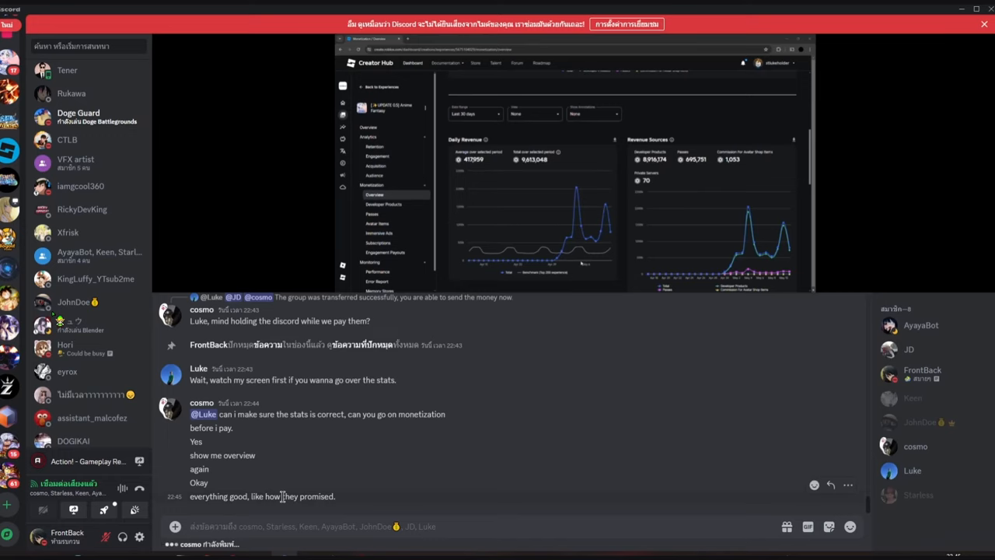
scroll(down, 3)
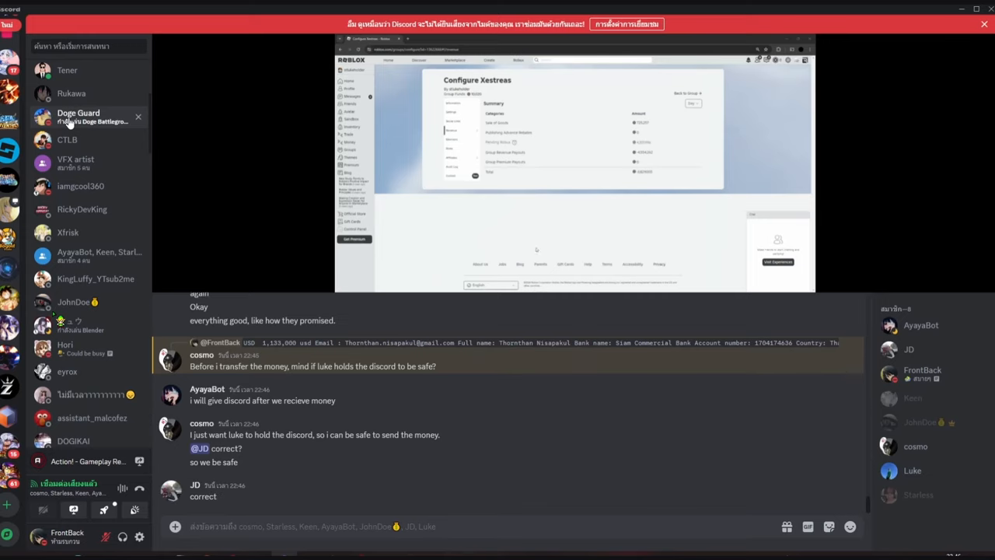
mouse_move(486, 200)
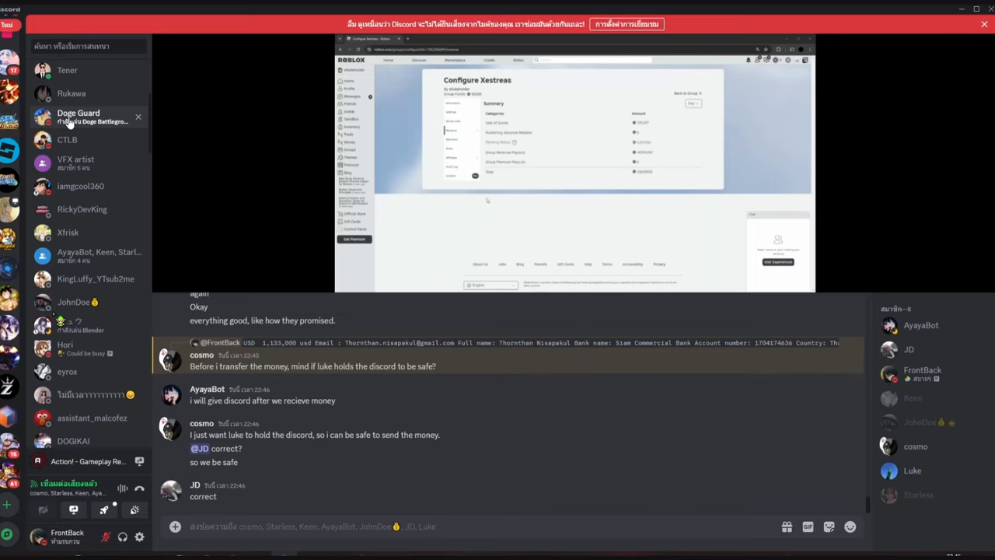
mouse_move(597, 231)
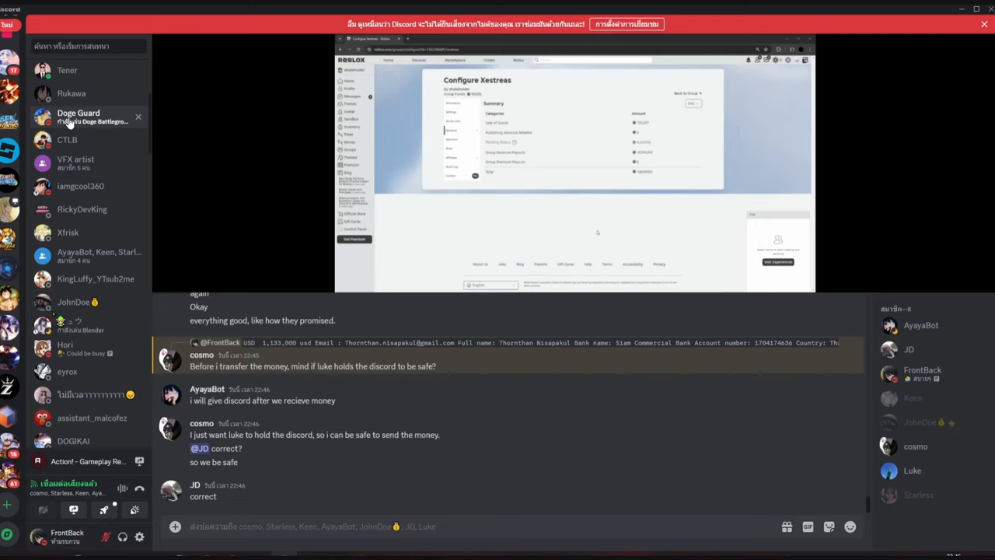
mouse_move(597, 228)
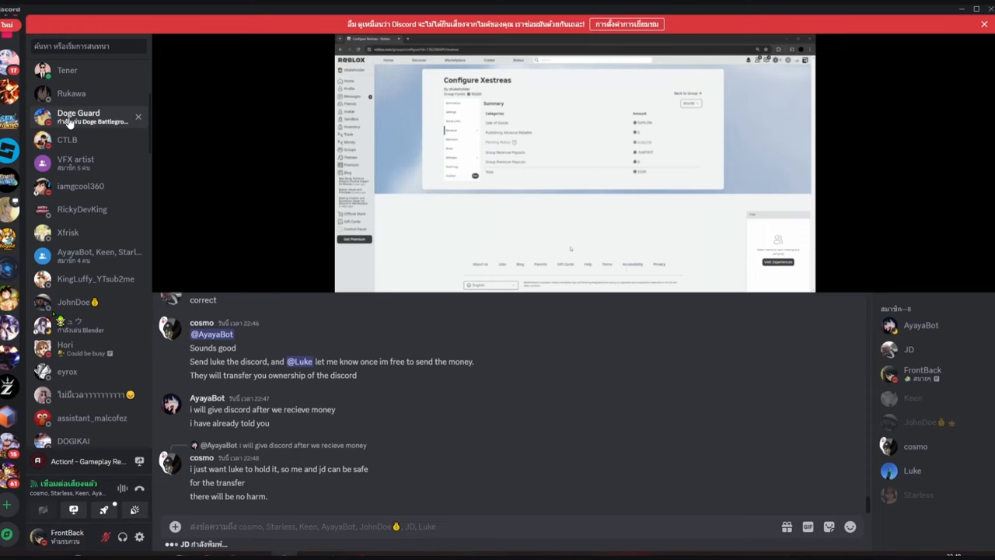
scroll(down, 3)
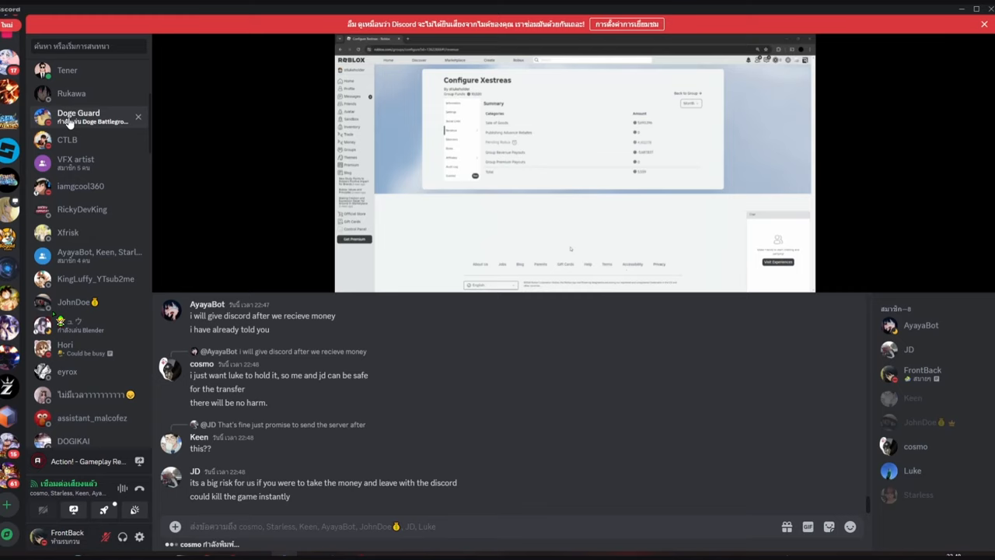
mouse_move(612, 233)
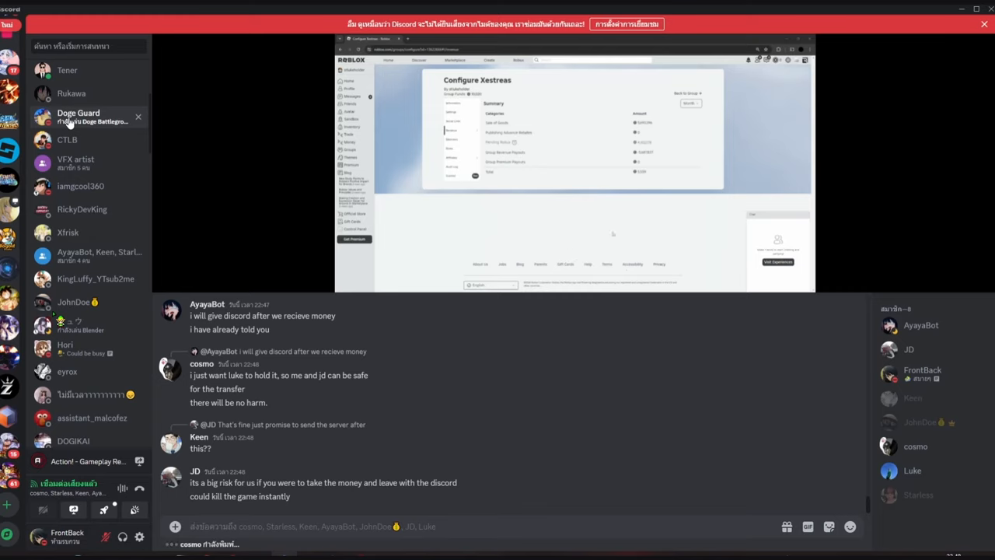
mouse_move(622, 230)
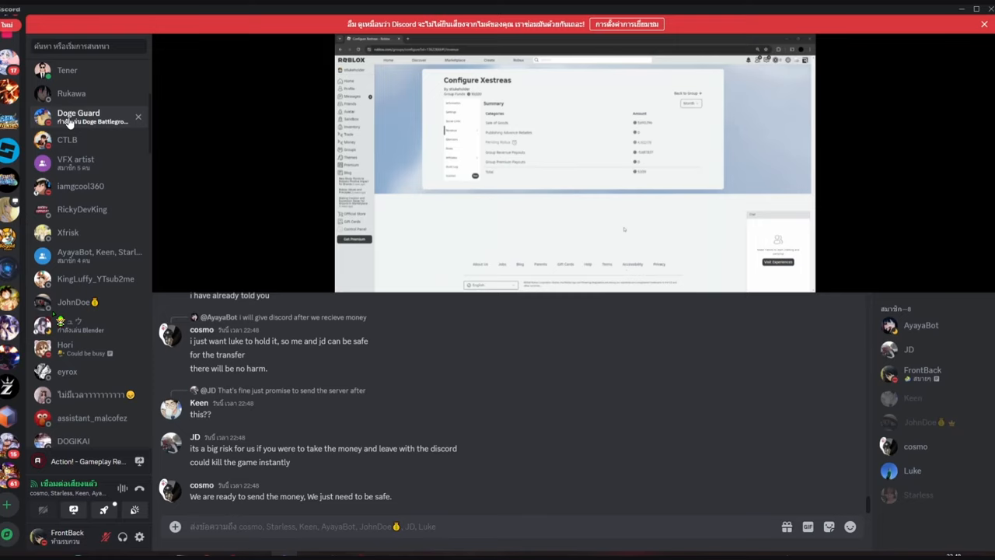
scroll(down, 3)
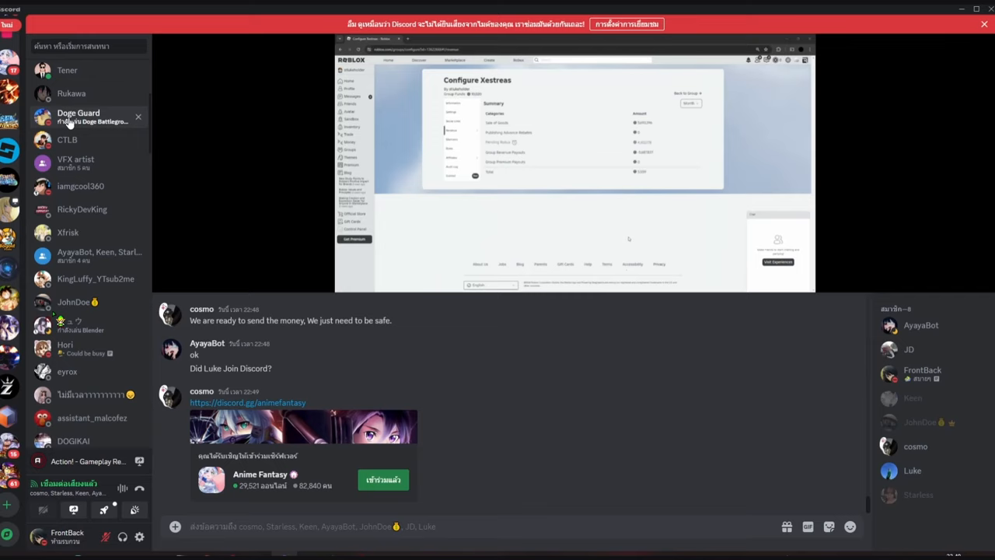
mouse_move(525, 261)
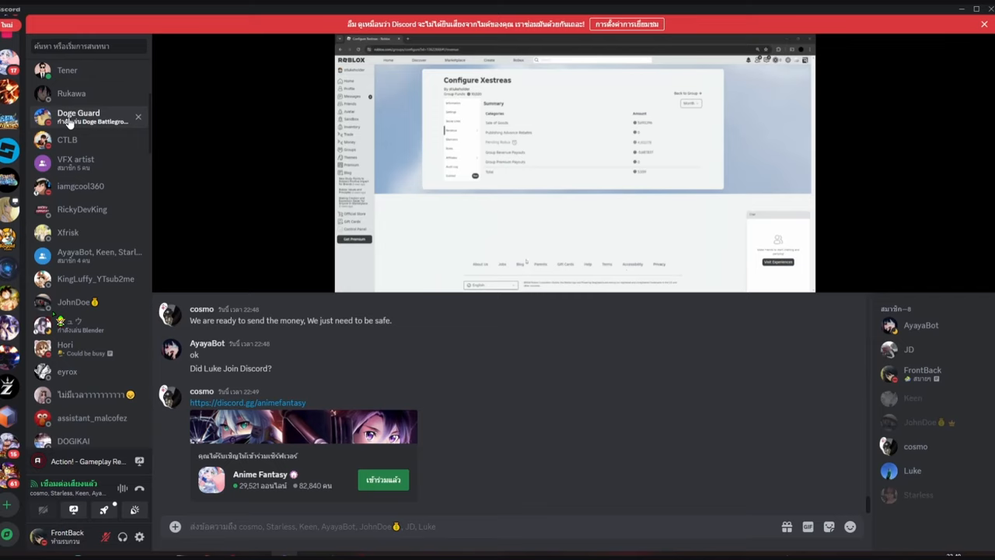
mouse_move(504, 226)
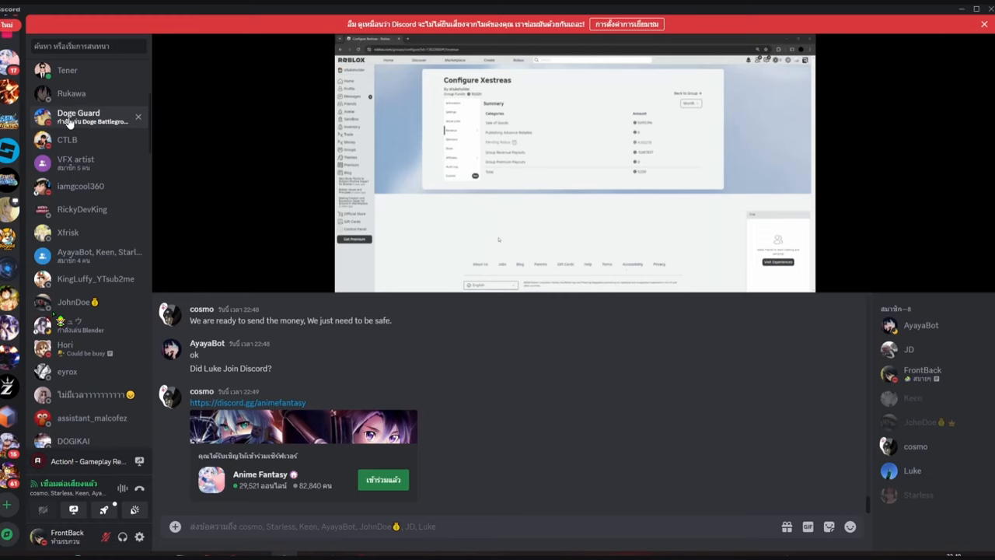
mouse_move(485, 242)
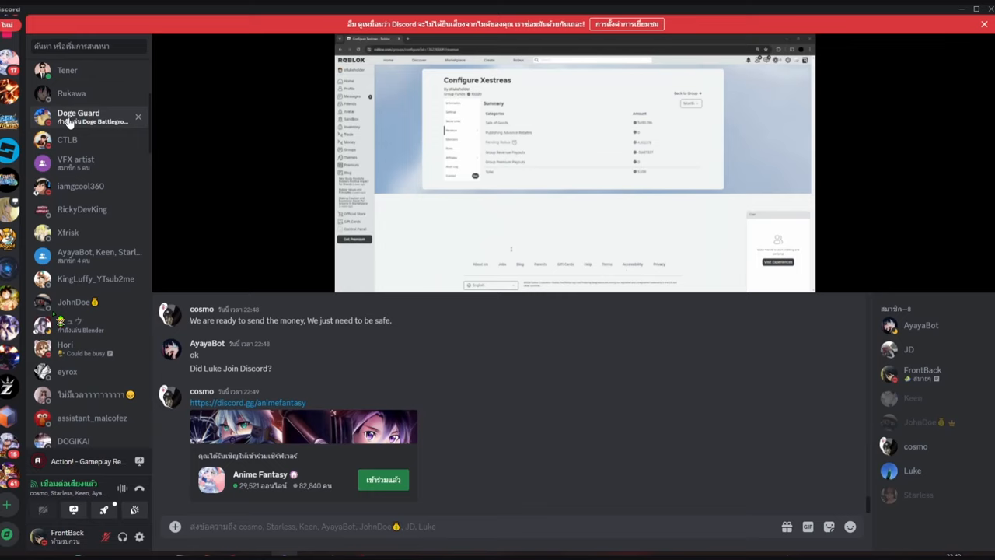
mouse_move(769, 79)
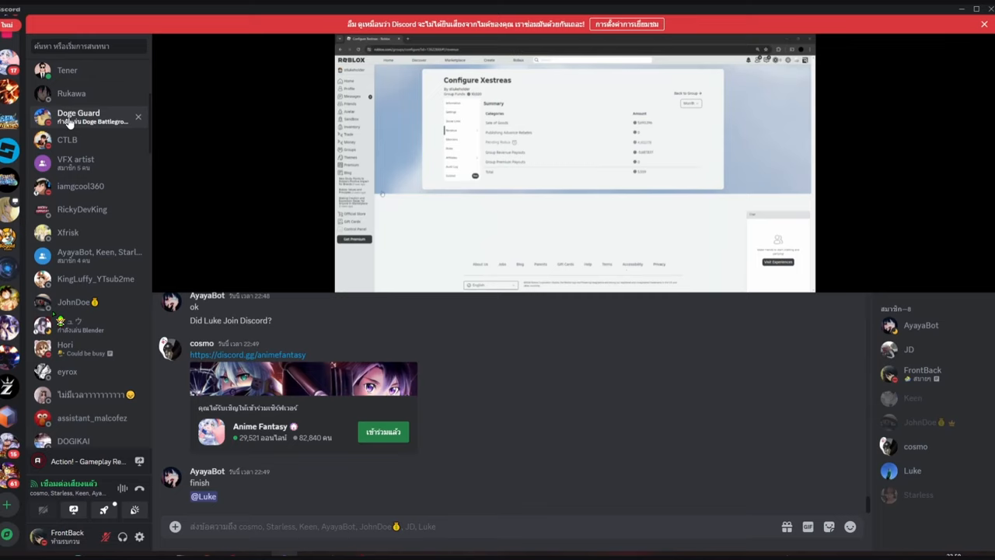
mouse_move(522, 174)
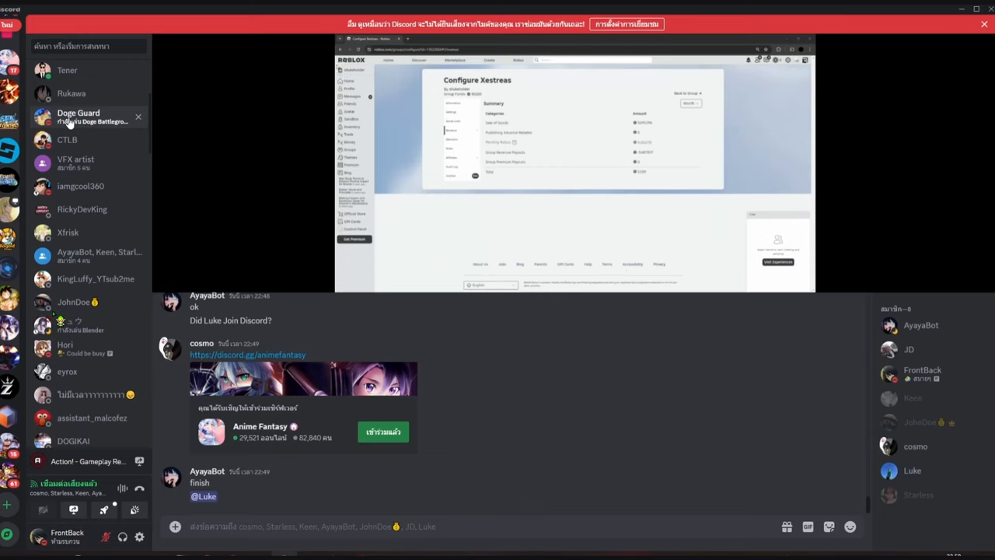
mouse_move(612, 182)
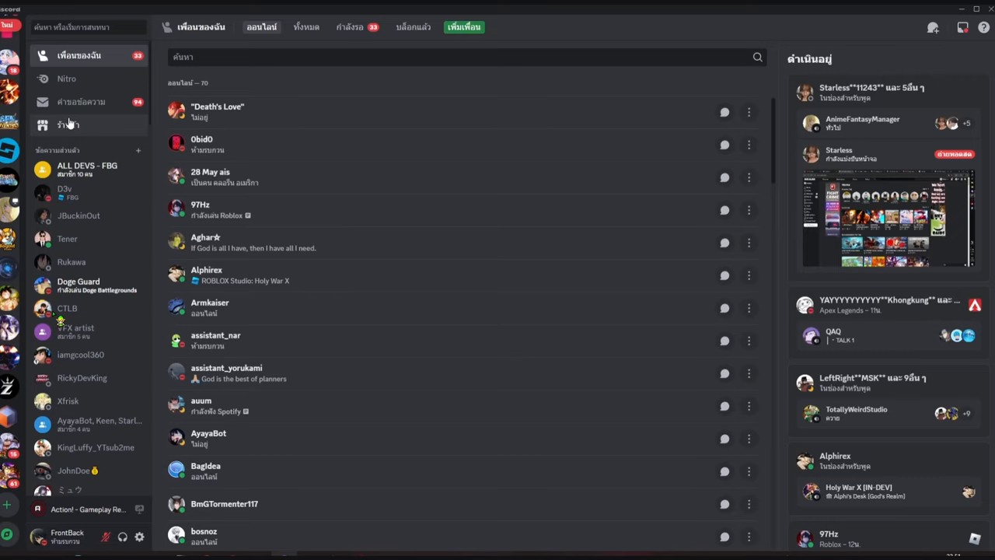
mouse_move(72, 121)
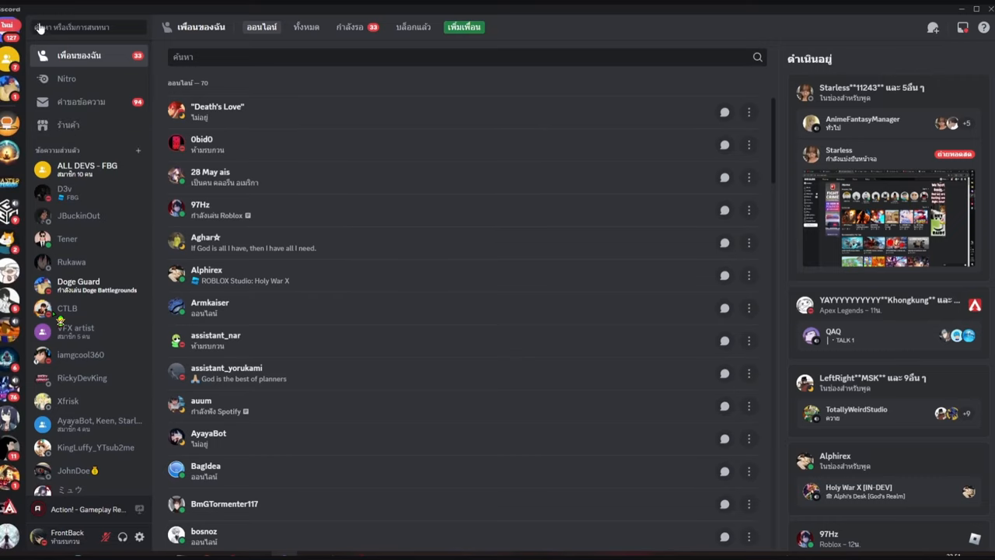
mouse_move(140, 262)
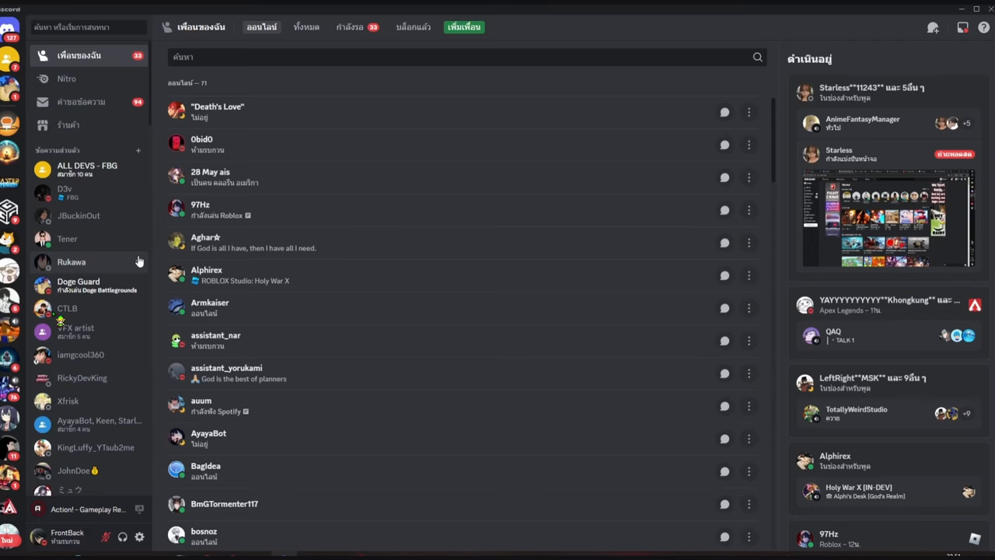
mouse_move(74, 193)
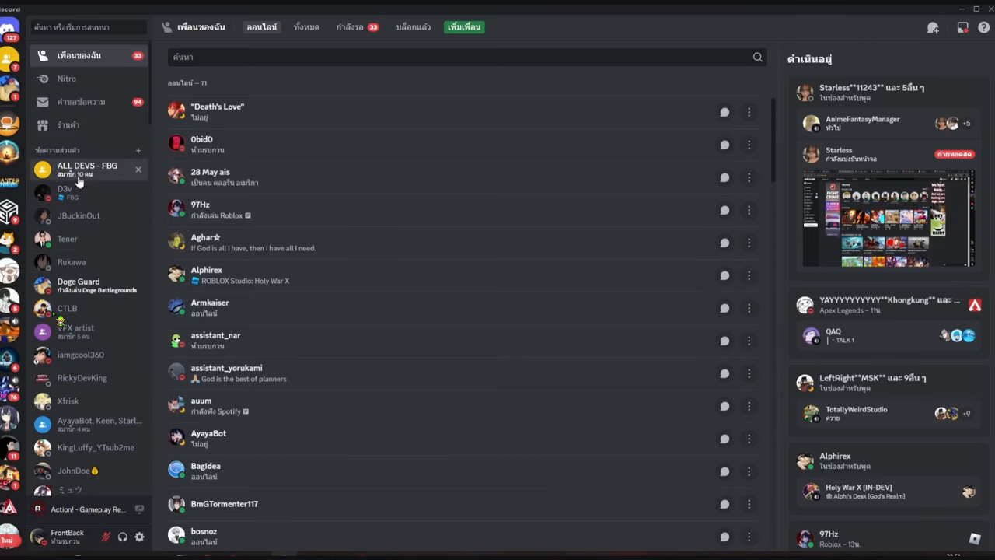
Step: Switch to the ALL DEVS - FBG group chat where D3v asks teammates to check the bug
click(87, 168)
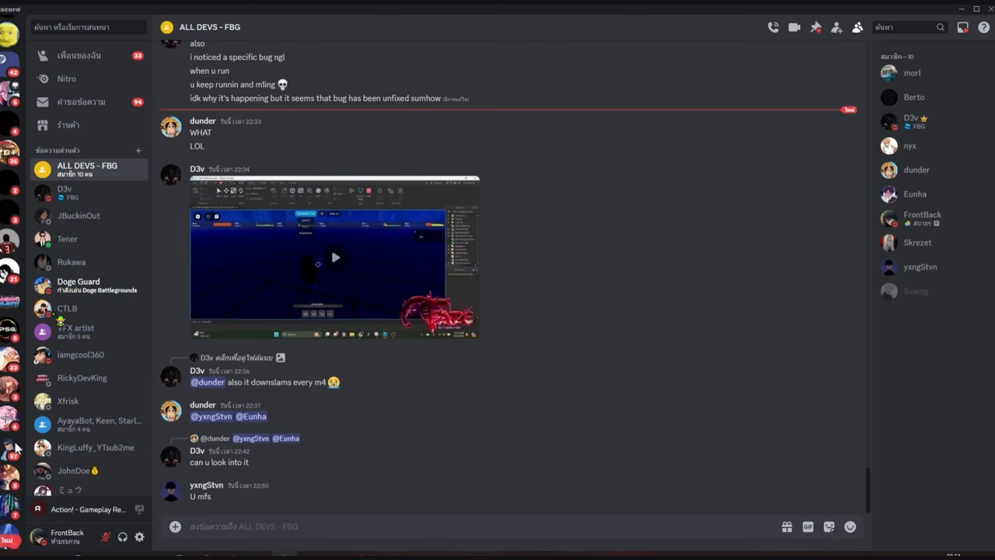
mouse_move(786, 280)
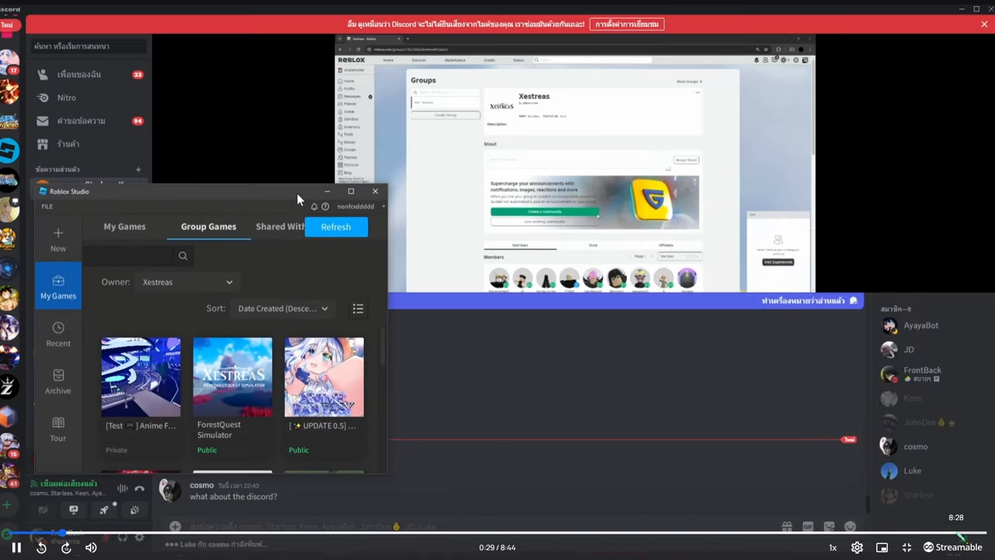
Step: Scroll through the buyers' transfer confirmation and payment-detail messages, ending on the online friends list
click(377, 192)
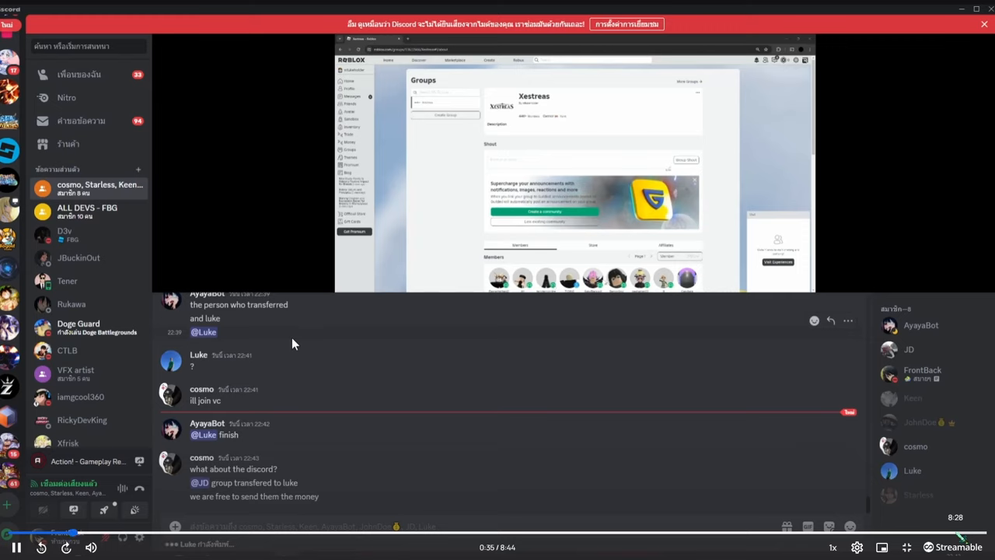
mouse_move(236, 397)
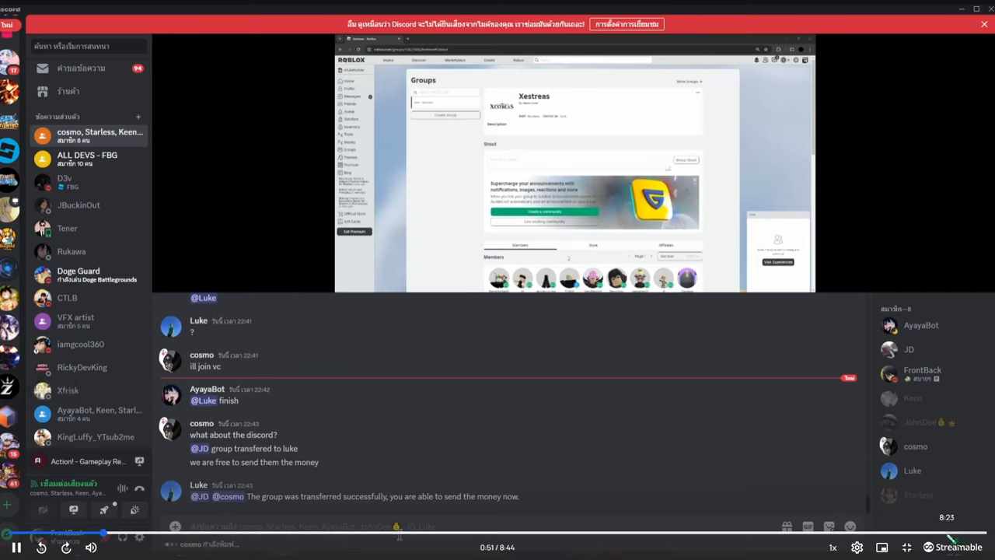
scroll(down, 3)
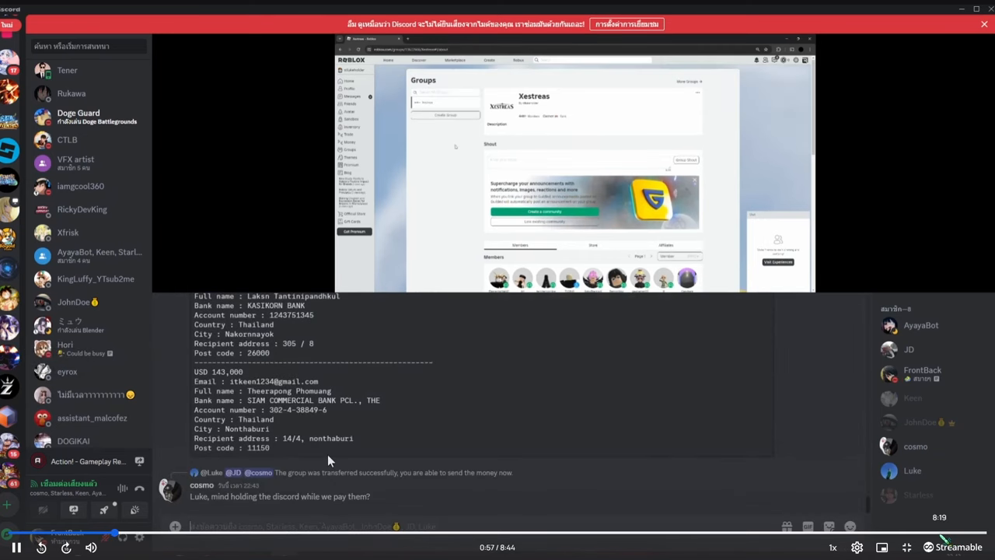
scroll(down, 3)
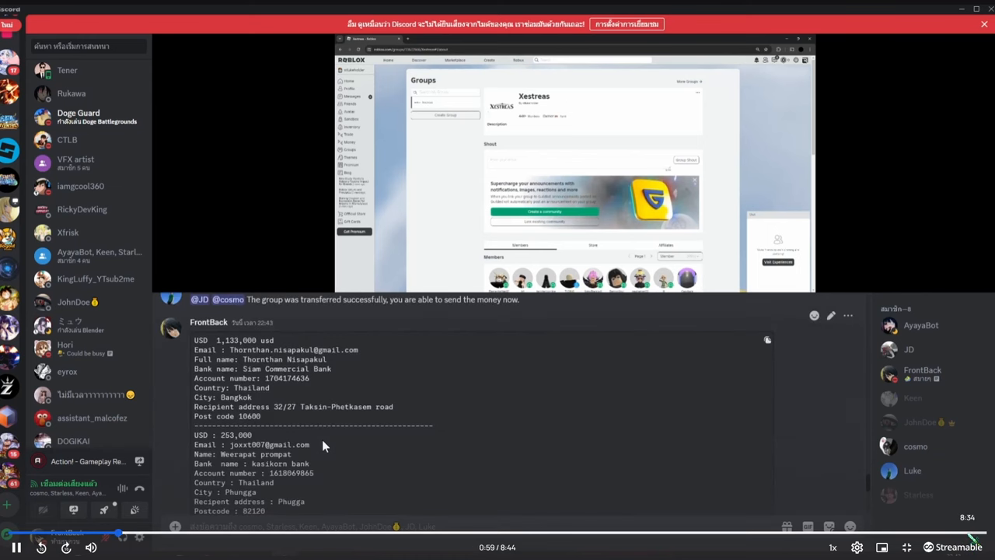
scroll(down, 3)
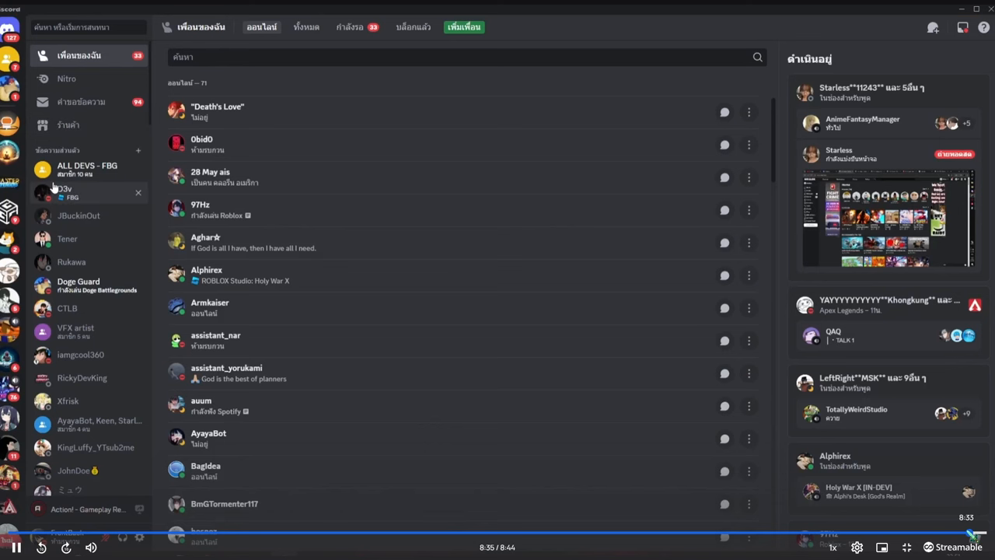
click(87, 169)
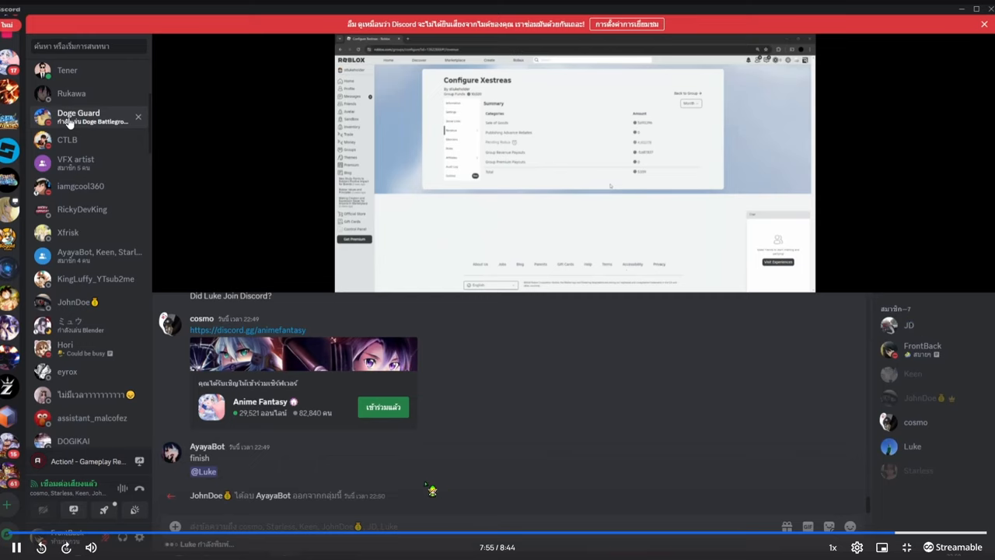
mouse_move(236, 513)
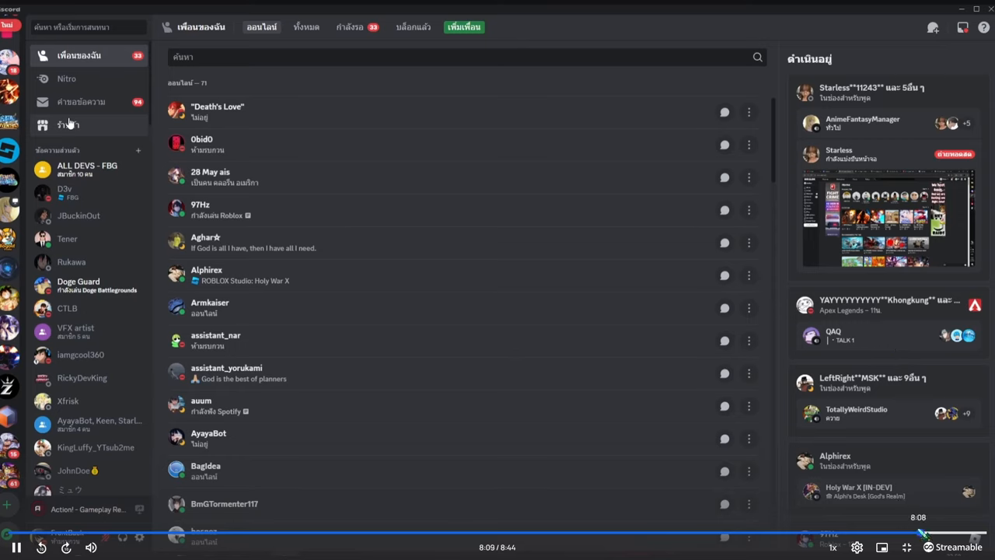
mouse_move(653, 440)
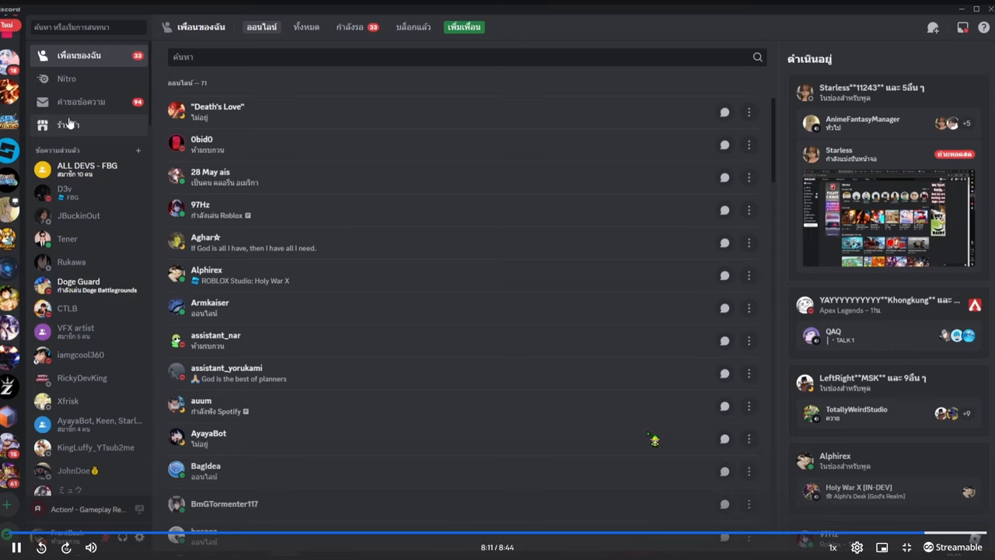
mouse_move(600, 416)
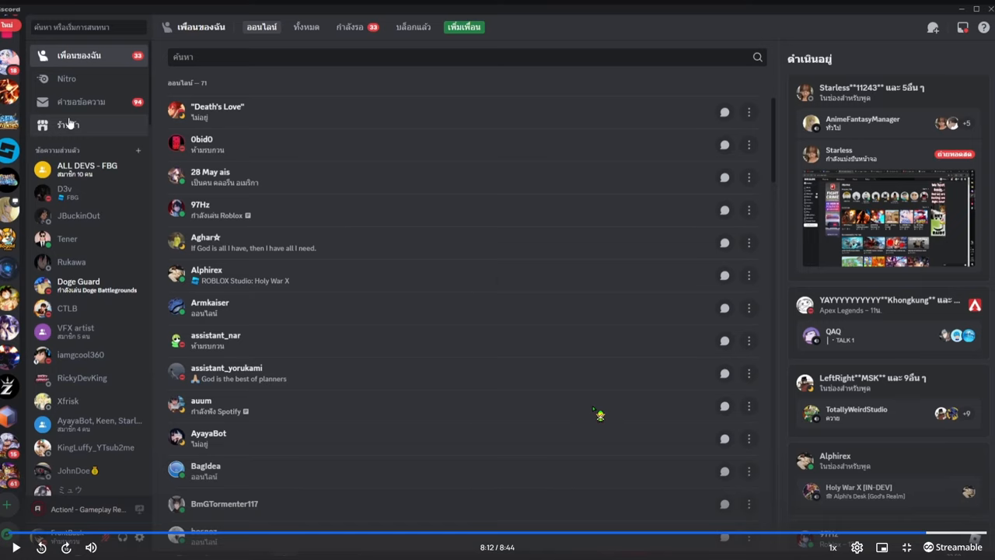
mouse_move(590, 421)
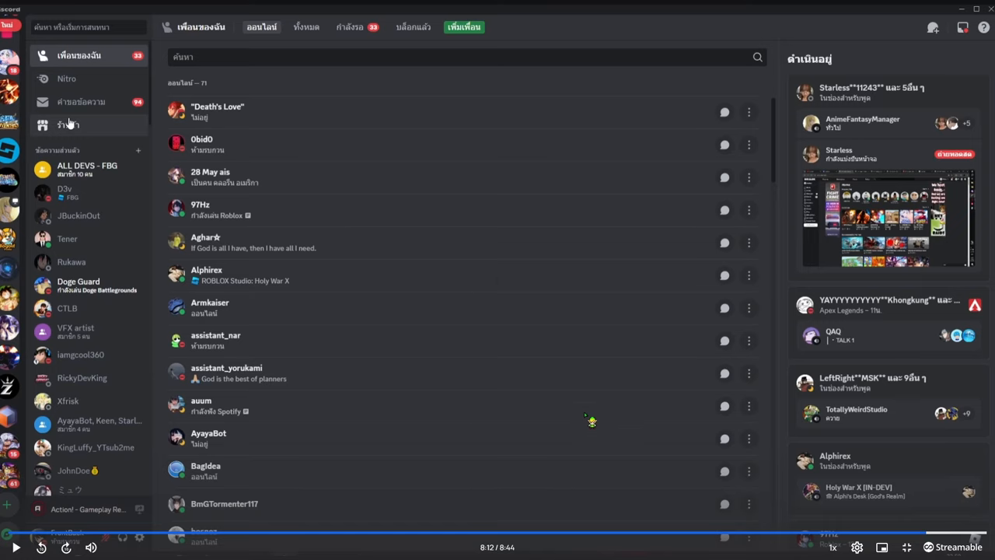
mouse_move(561, 432)
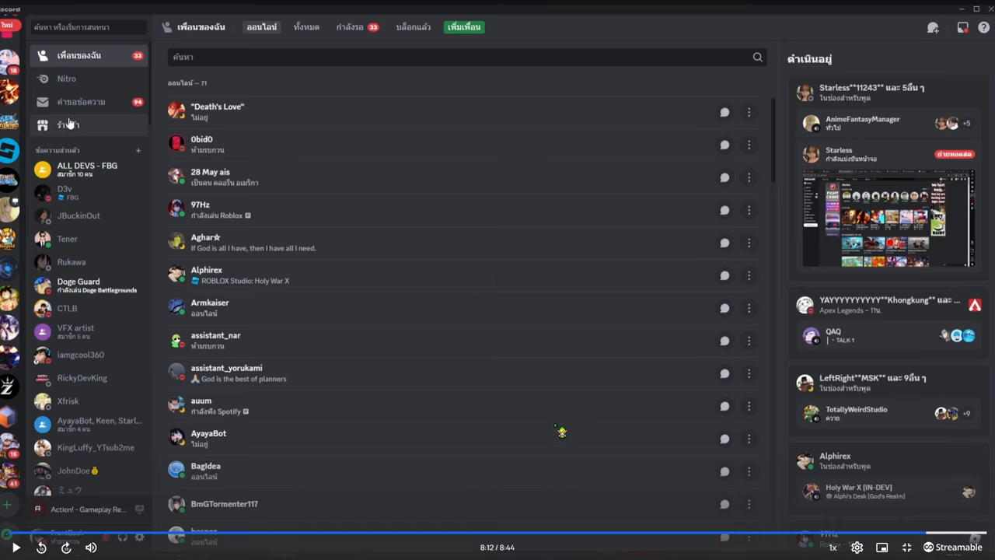
mouse_move(289, 450)
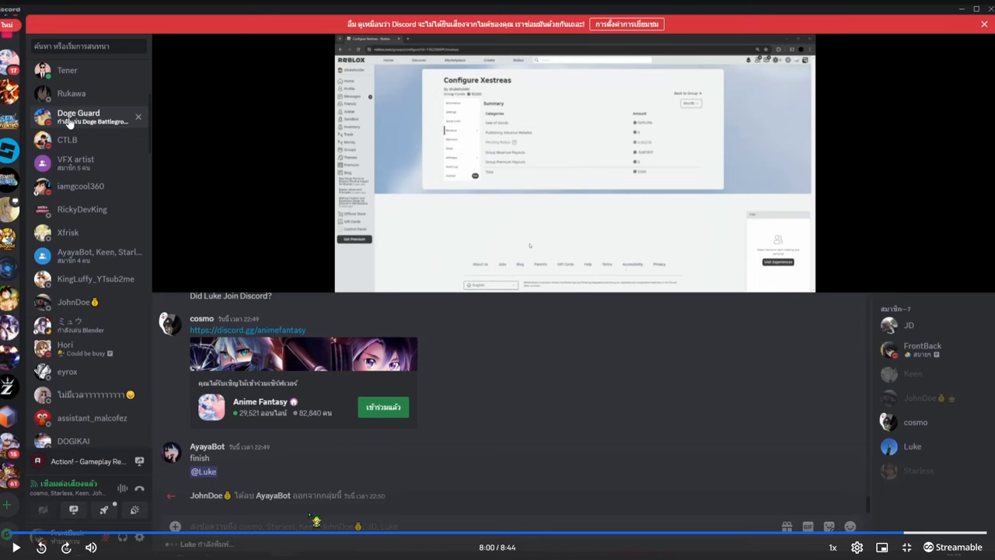
mouse_move(883, 500)
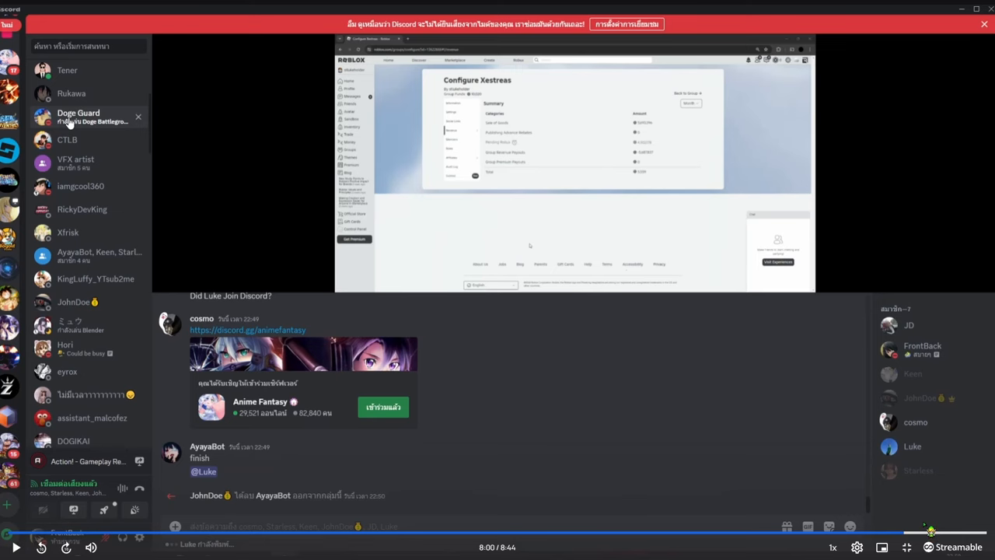
mouse_move(442, 494)
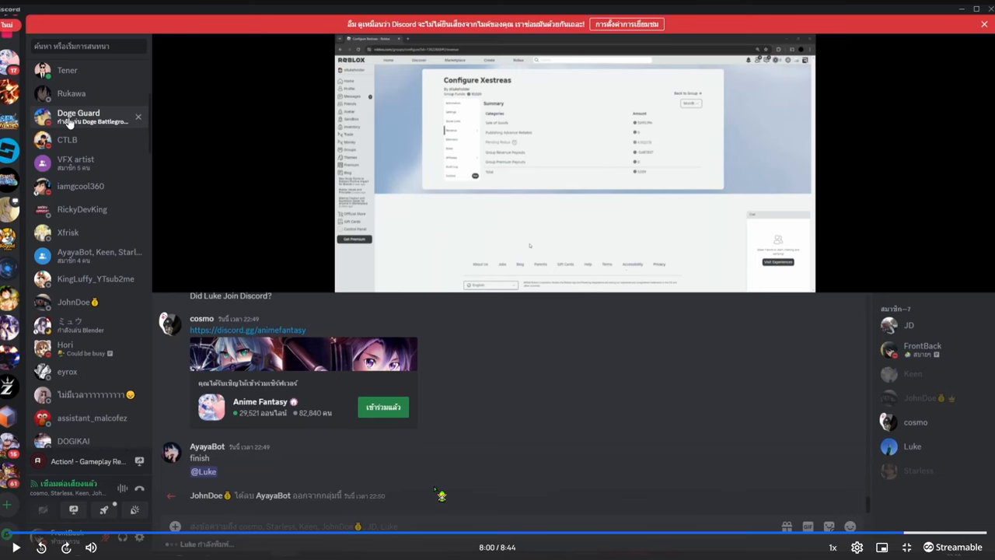
mouse_move(855, 519)
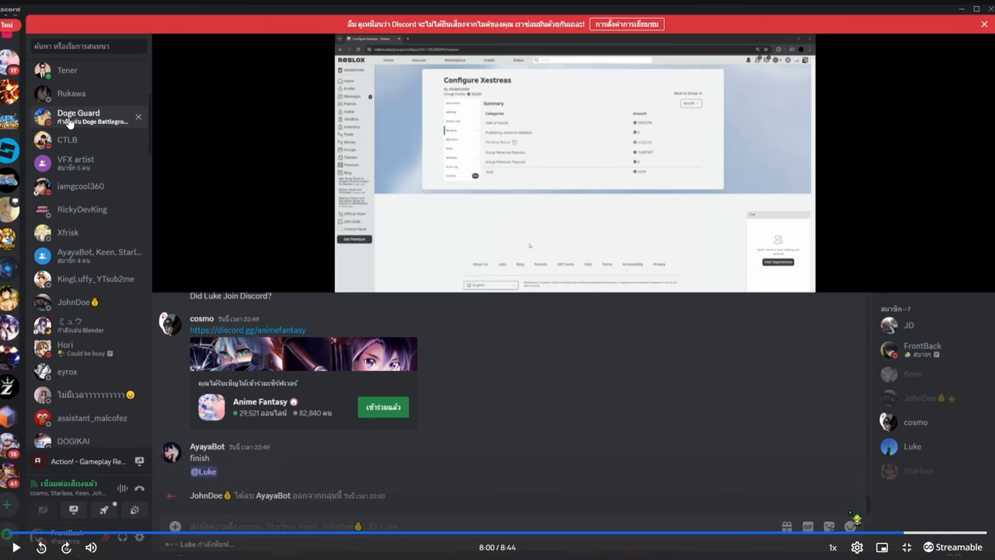